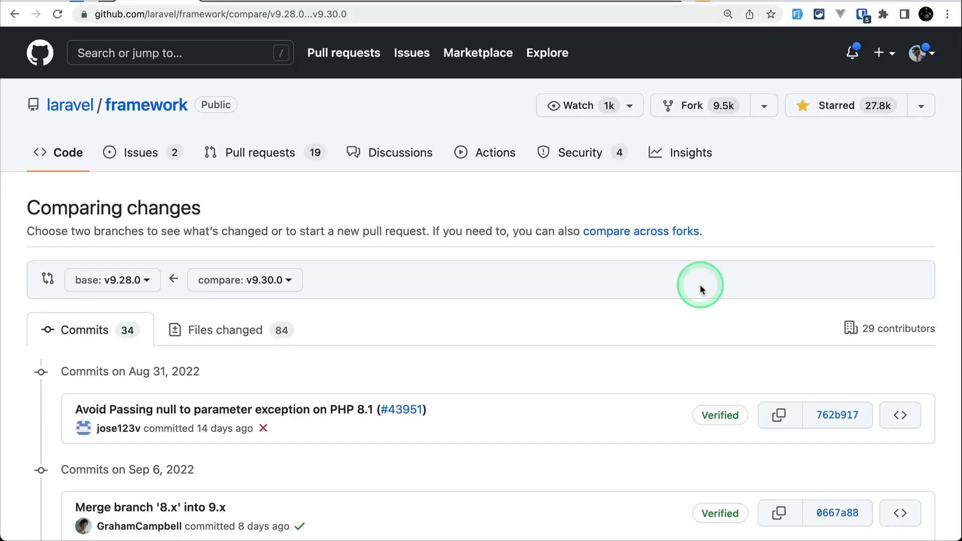
Step: Open PR #43772 on discarding Eloquent Model changes and highlight part of its description
left_click(240, 279)
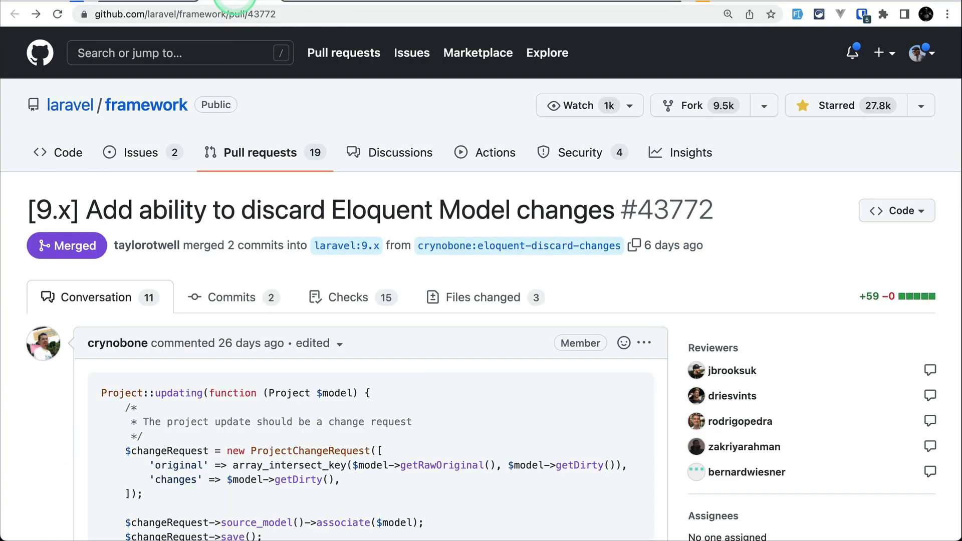
left_click_drag(100, 209, 313, 209)
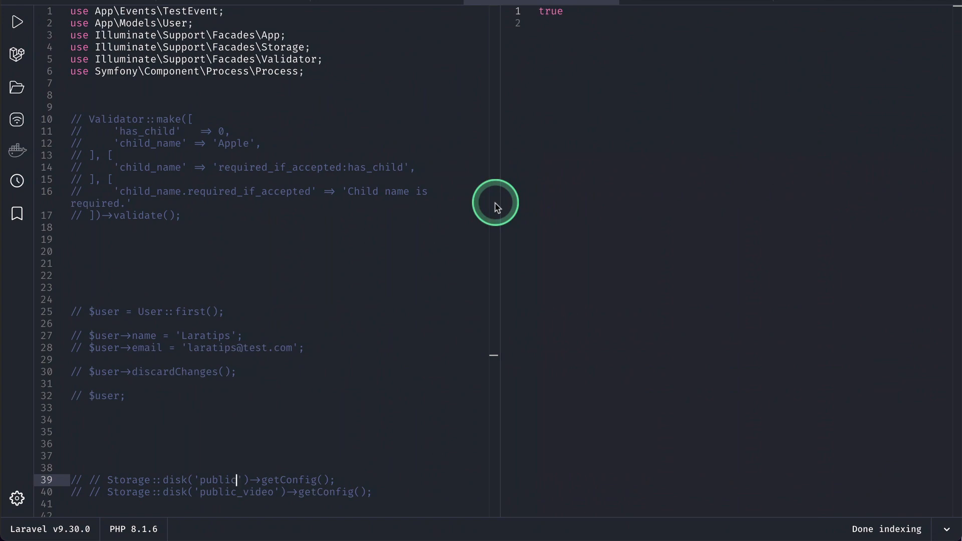
Step: Edit the user snippet with a '// ...' line and discardChanges(), then run it
scroll("down", 3)
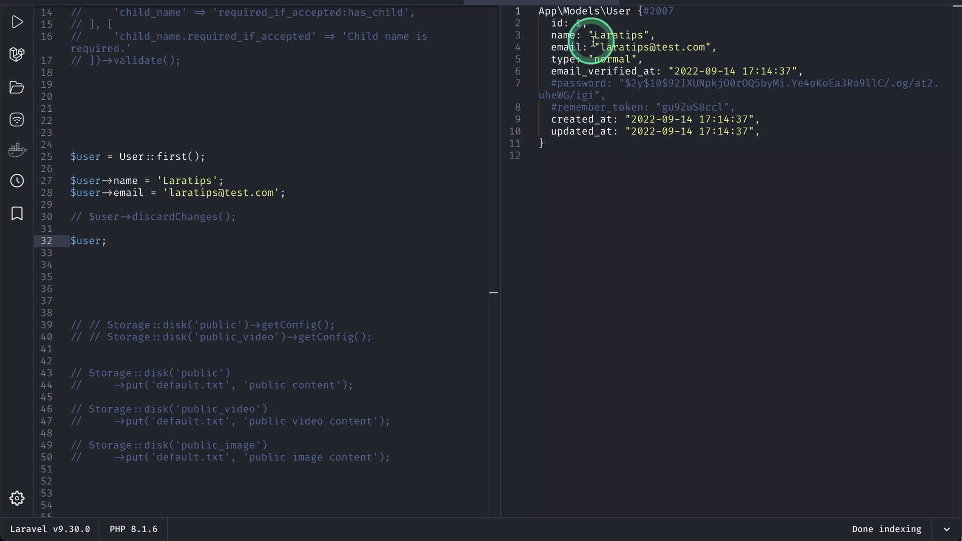
mouse_move(713, 238)
type("//")
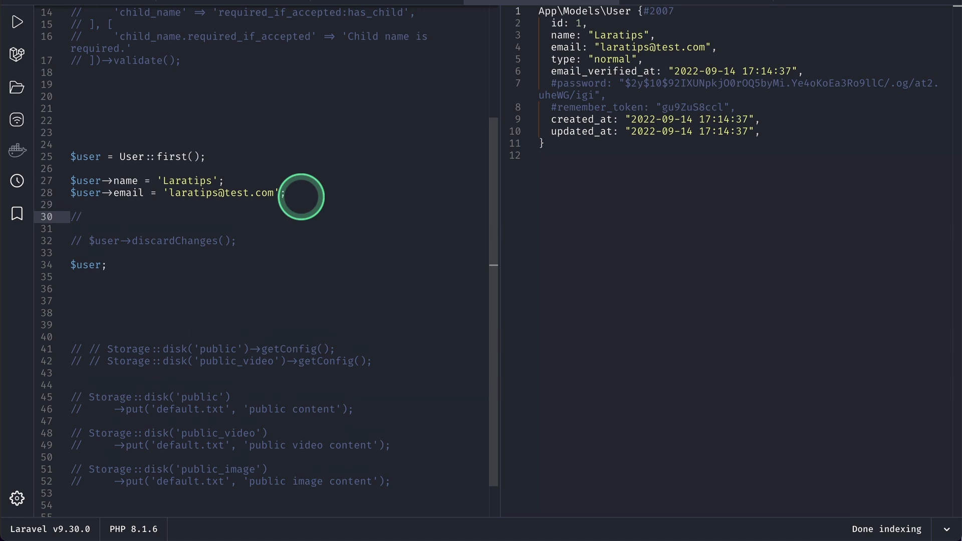
type("...")
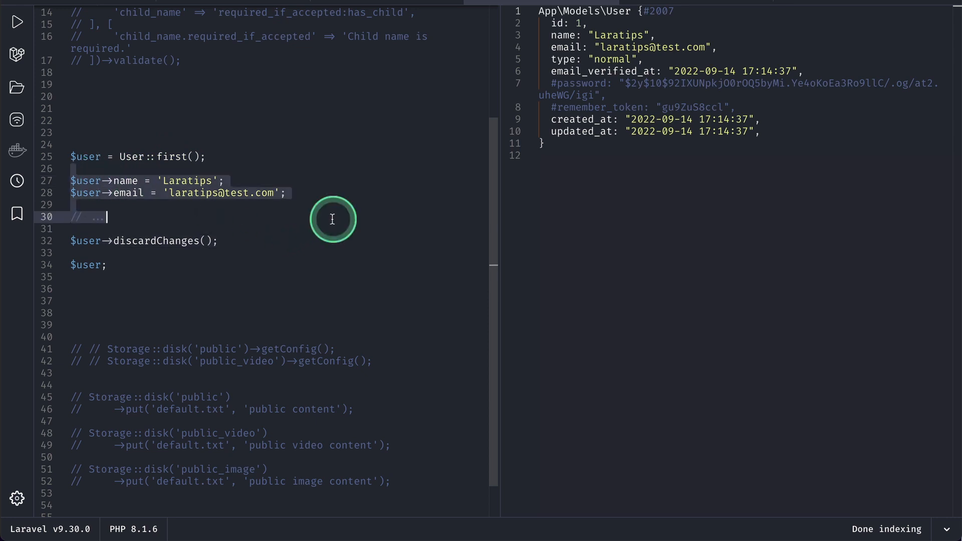
left_click(106, 265)
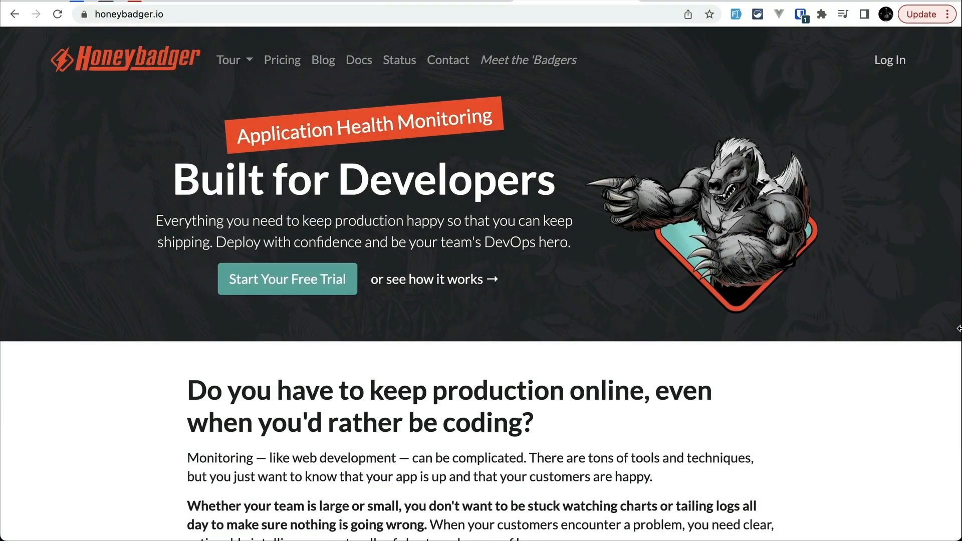
scroll("down", 3)
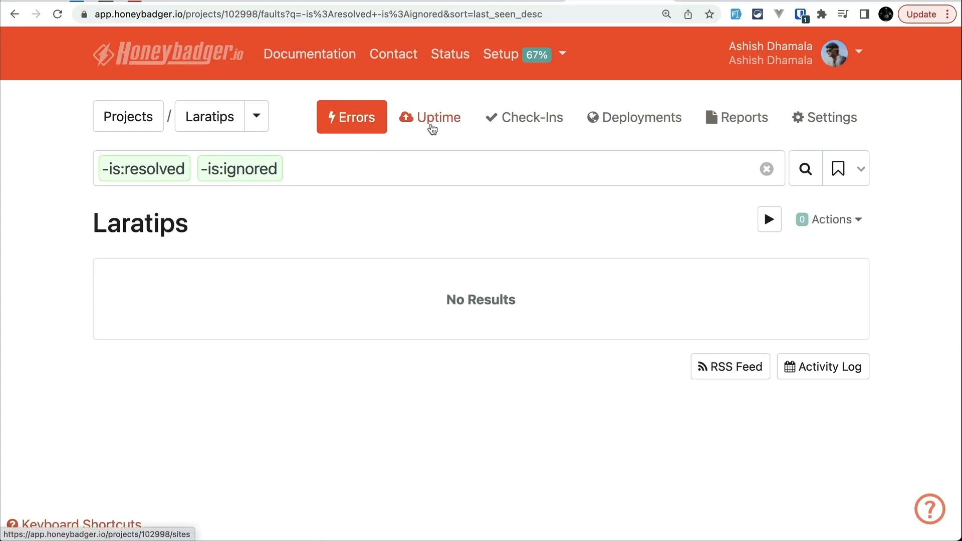
left_click(523, 117)
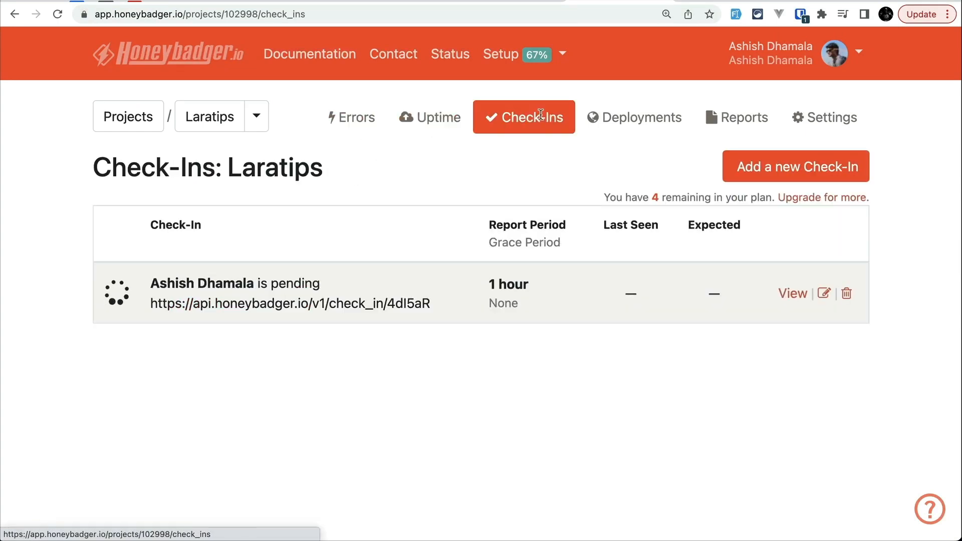
left_click(633, 117)
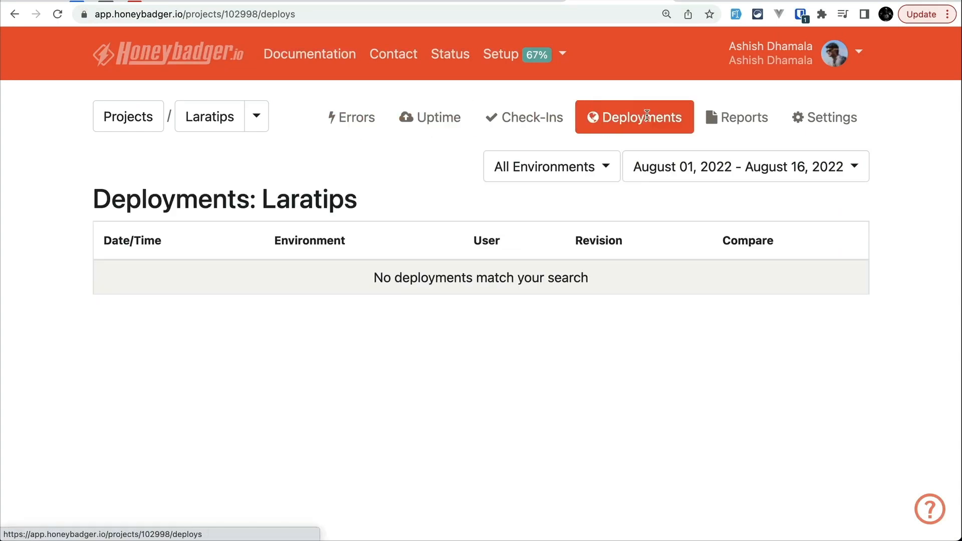
mouse_move(831, 118)
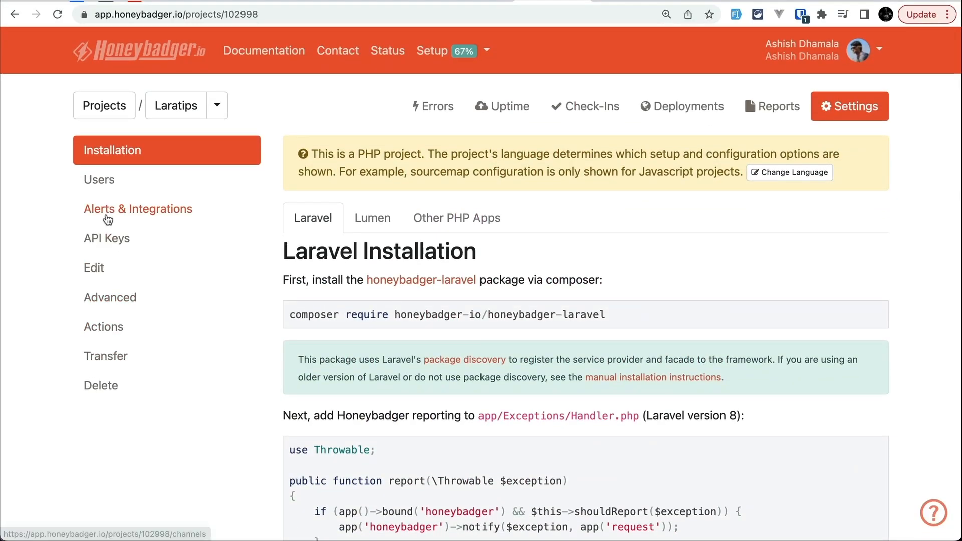
left_click(139, 210)
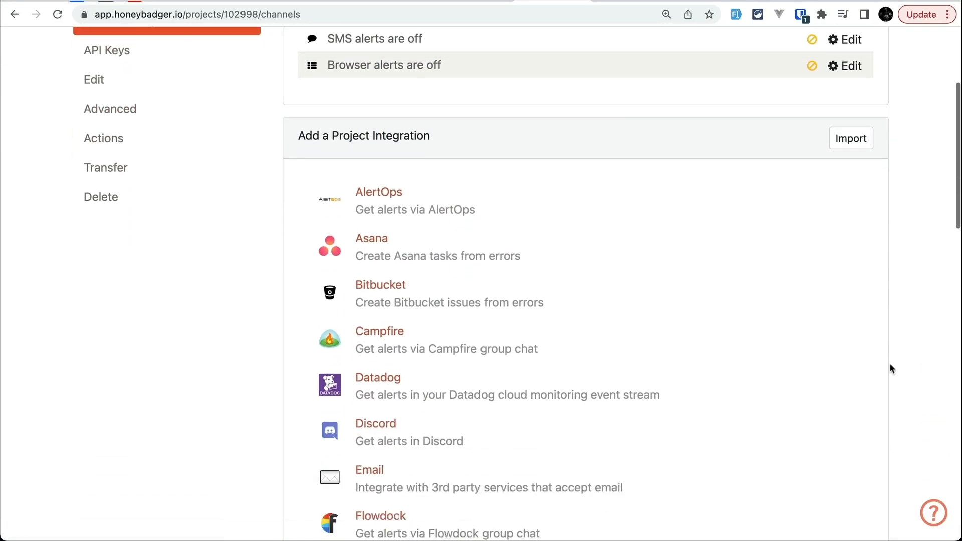
scroll("down", 3)
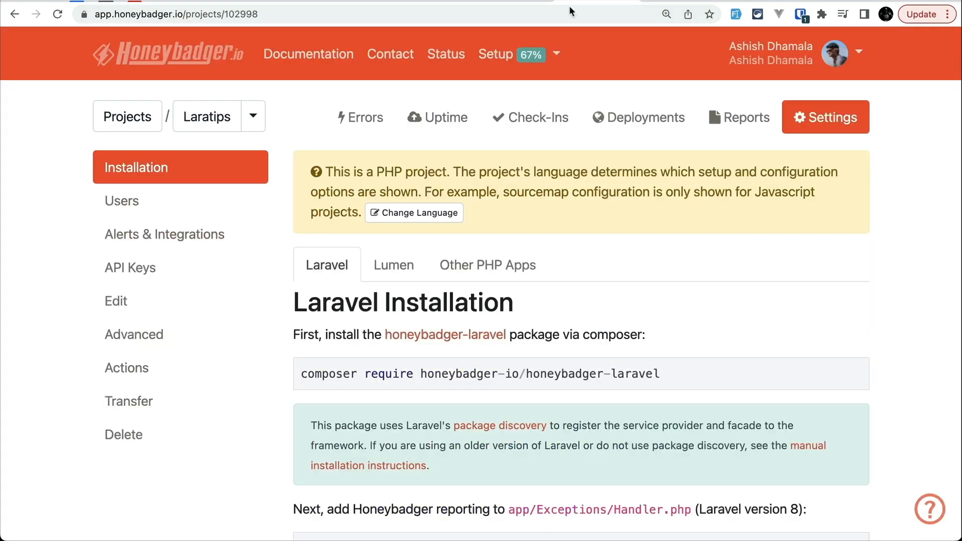
left_click(360, 117)
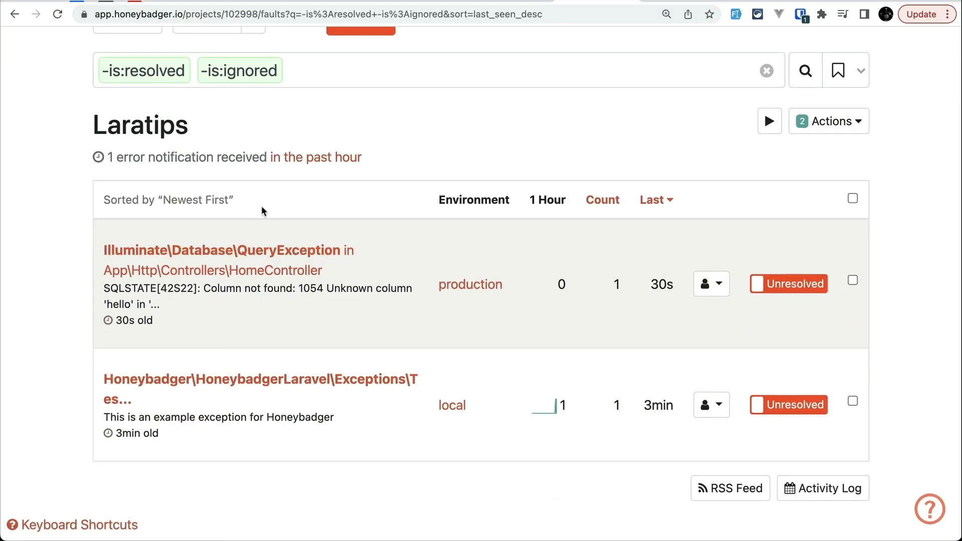
left_click(227, 251)
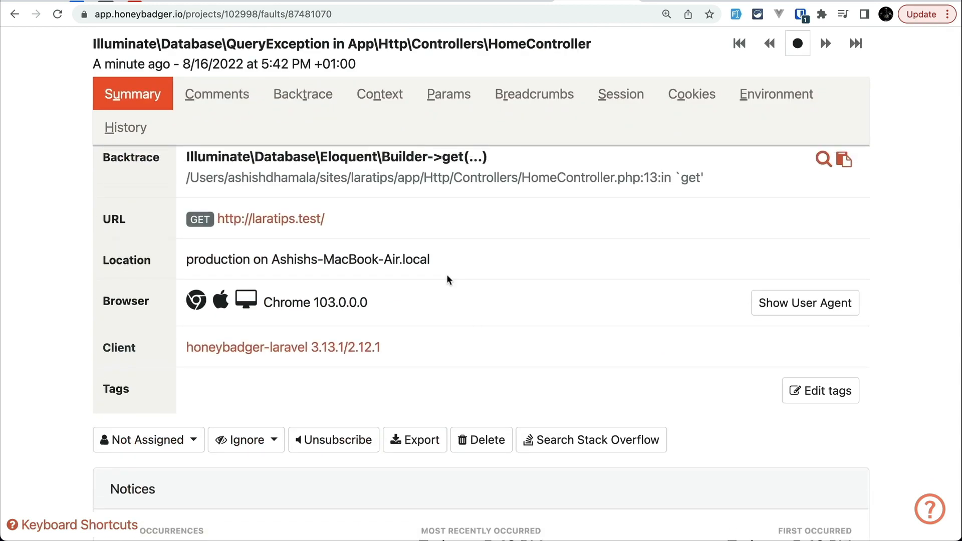
left_click(533, 94)
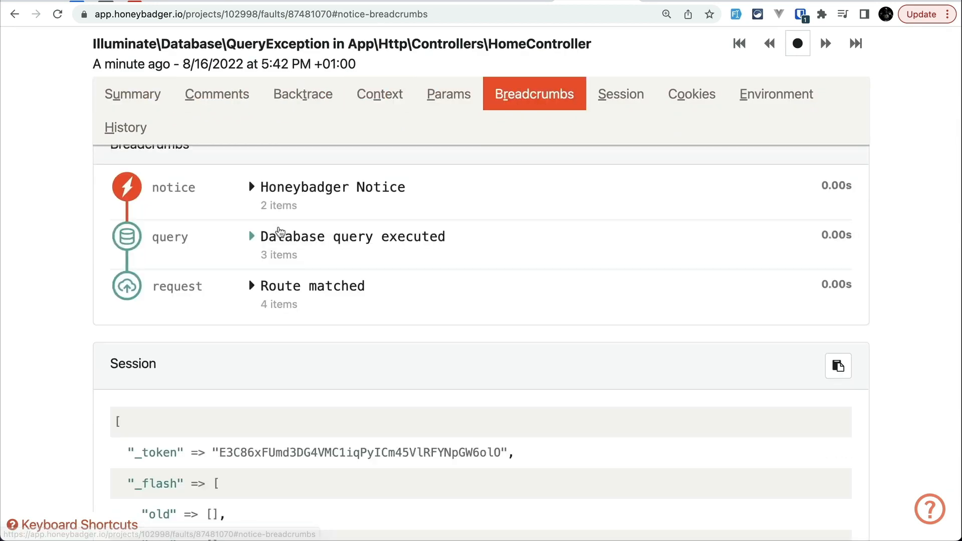
left_click(776, 95)
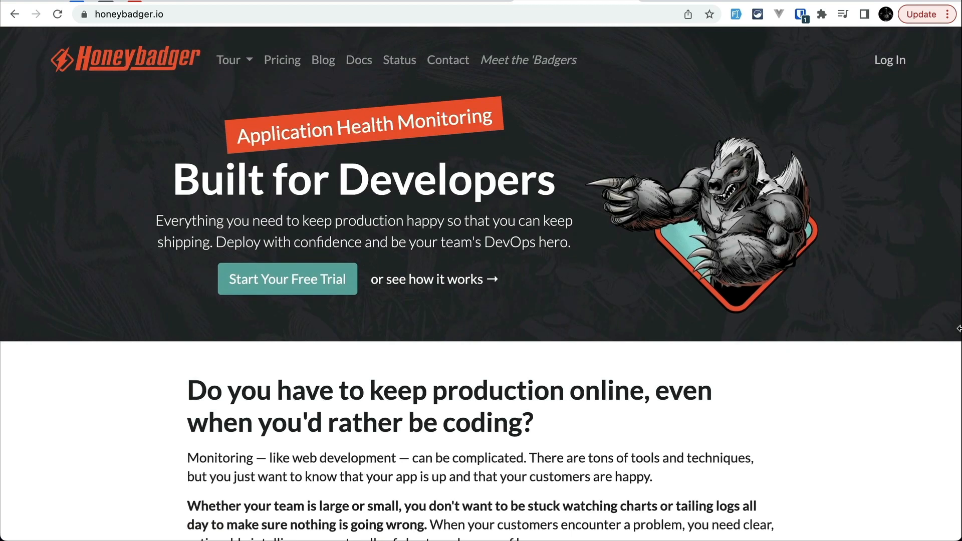
left_click(282, 59)
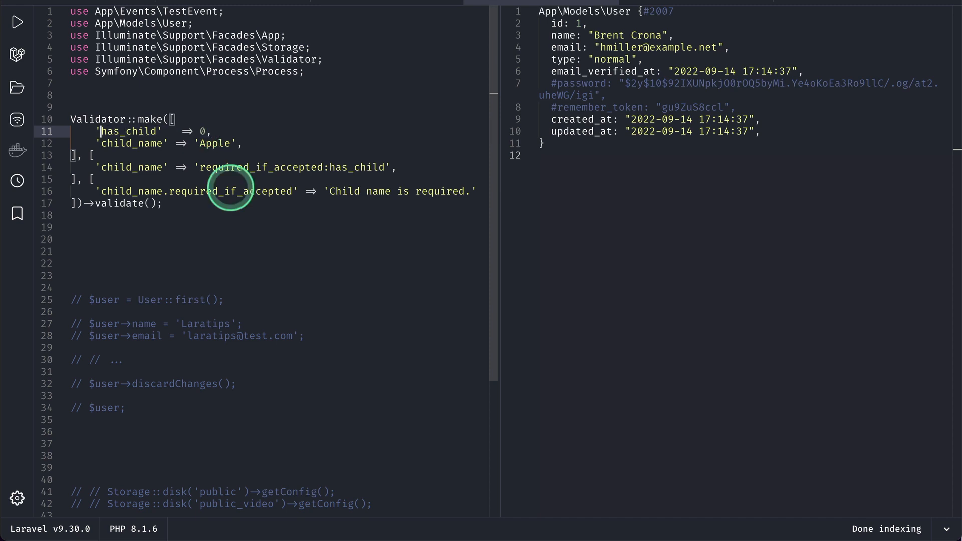
Step: Set has_child to "on" and child_name to an empty string in the validator data
type("1")
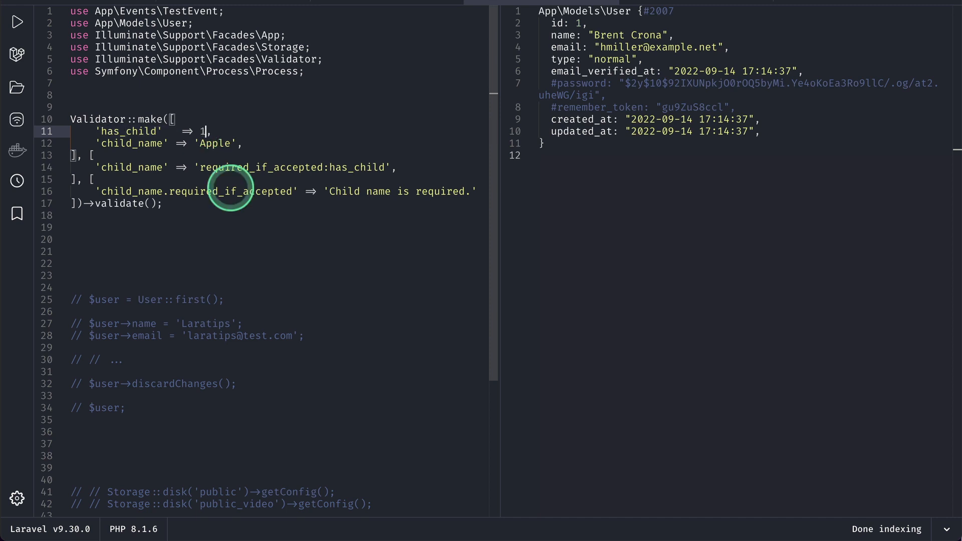
type("\"\"")
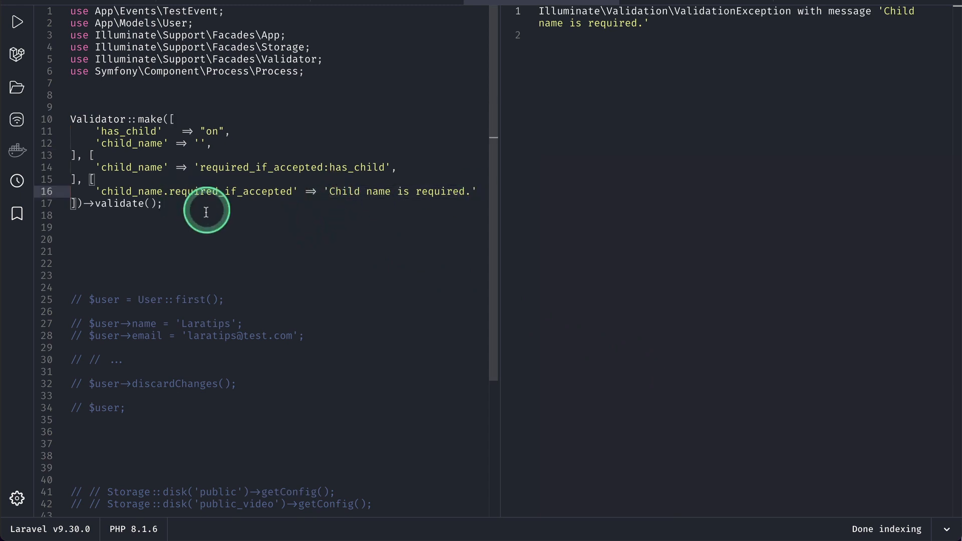
Step: Highlight the required_if_accepted rule and set child_name back to Apple
double_click(245, 191)
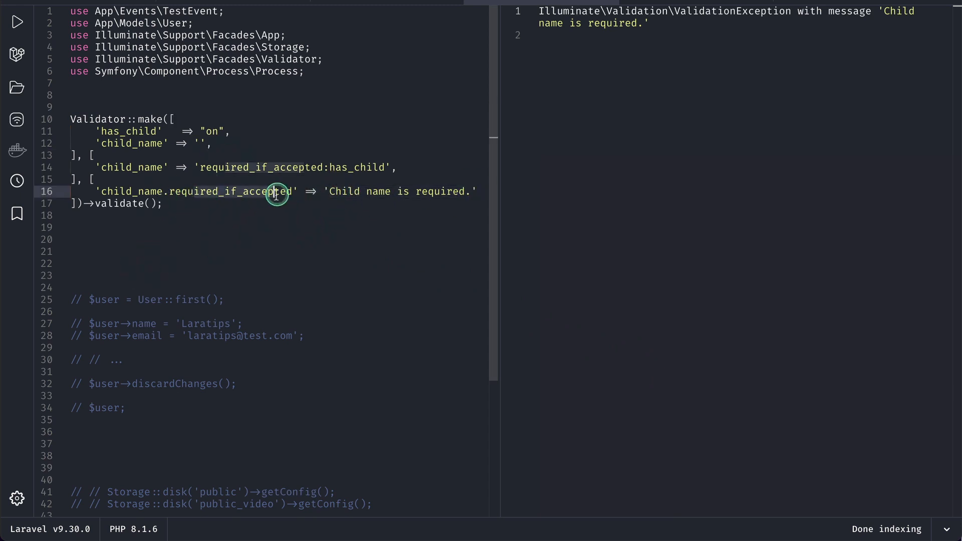
left_click(340, 225)
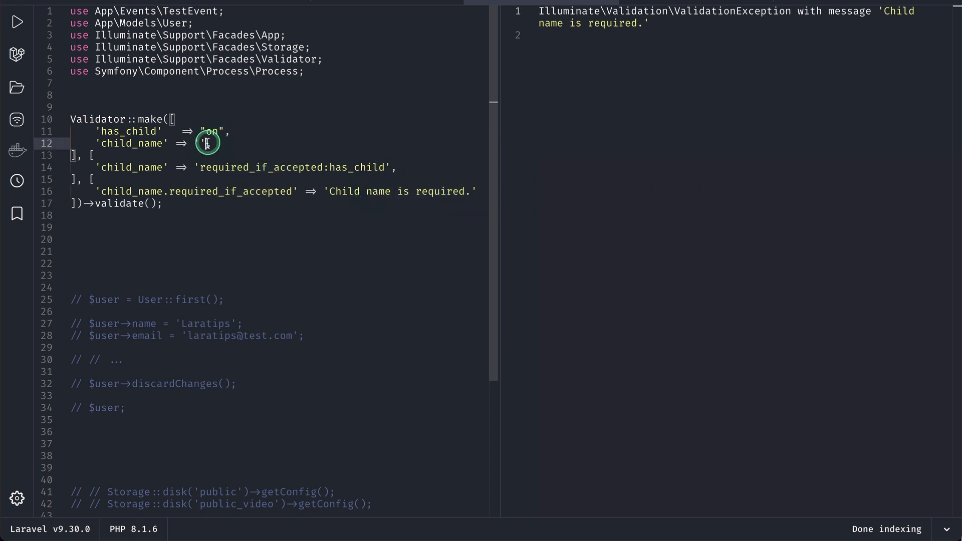
type("Apple")
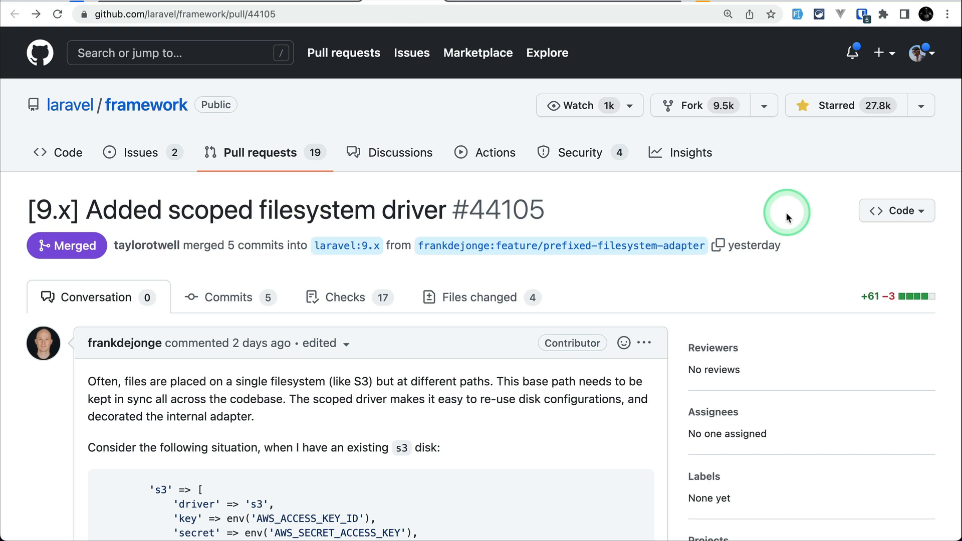
Step: Scroll through the description of PR #44105 adding the scoped filesystem driver
scroll("down", 3)
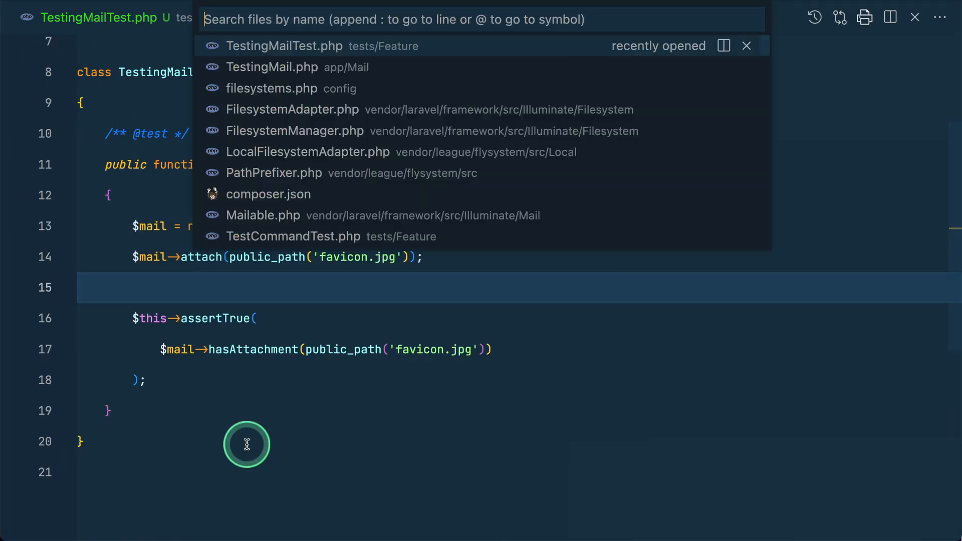
Step: Open config/filesystems.php via Quick Open by searching 'file'
type("file")
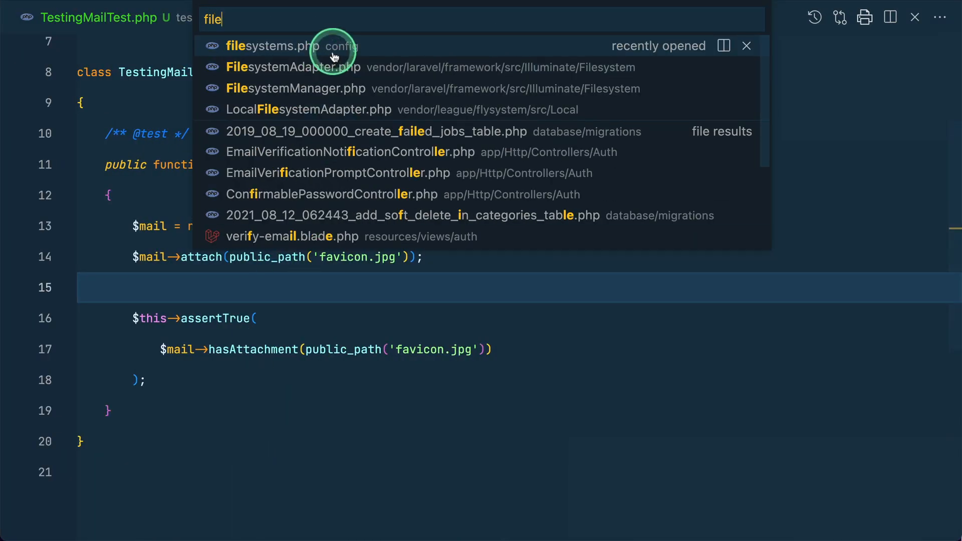
left_click(279, 45)
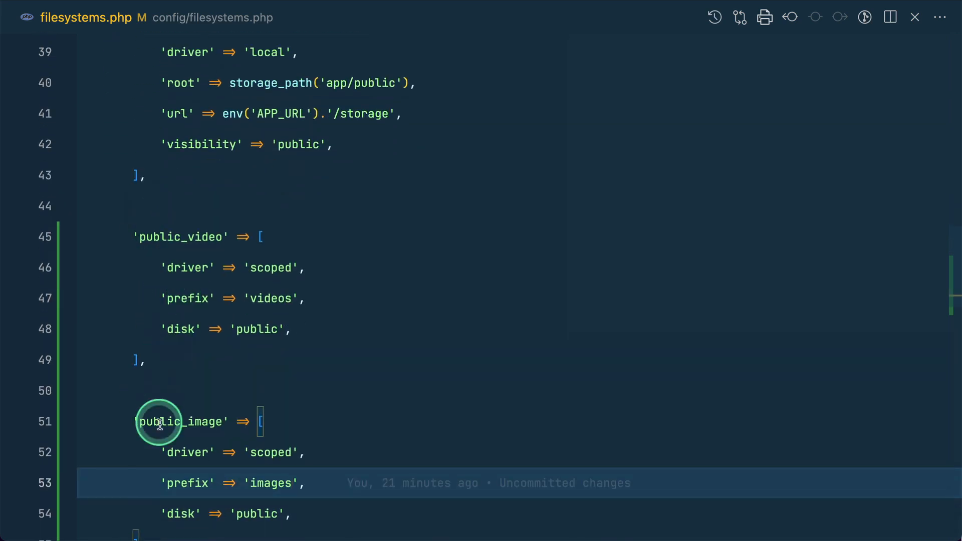
Step: Scroll down to the disks section of filesystems.php
scroll("down", 3)
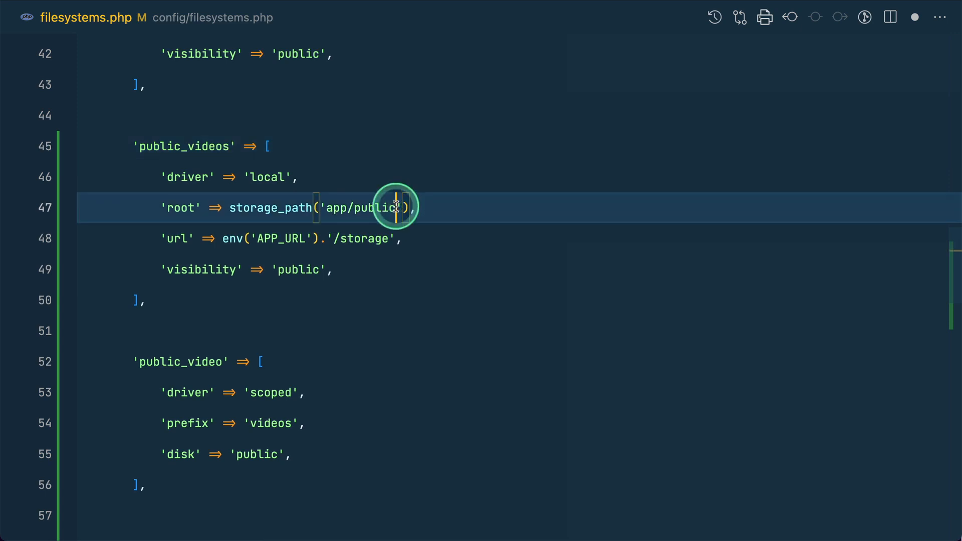
Step: Append '/videos' to the public_videos disk root path
type("/videos")
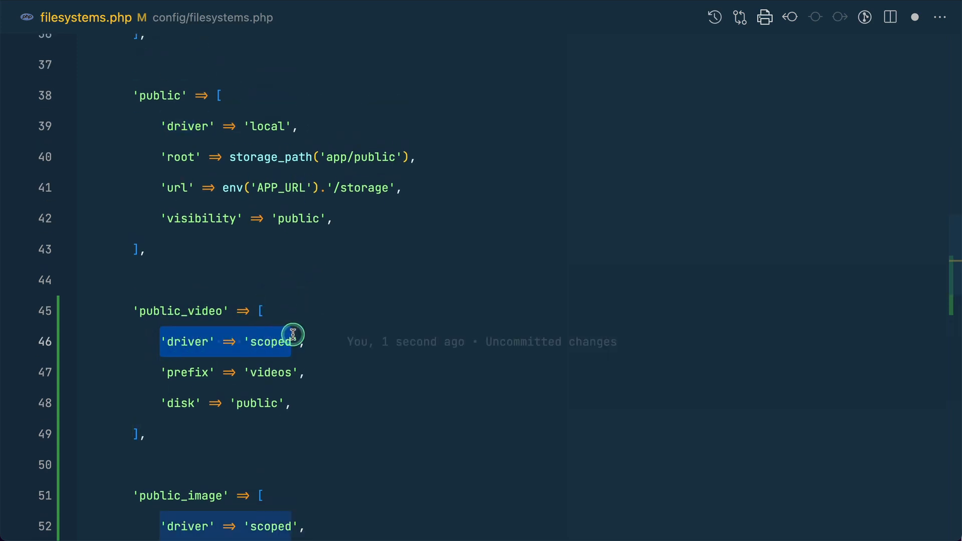
Step: Reorder the public_video disk options to driver scoped, disk public, prefix videos
left_click(288, 402)
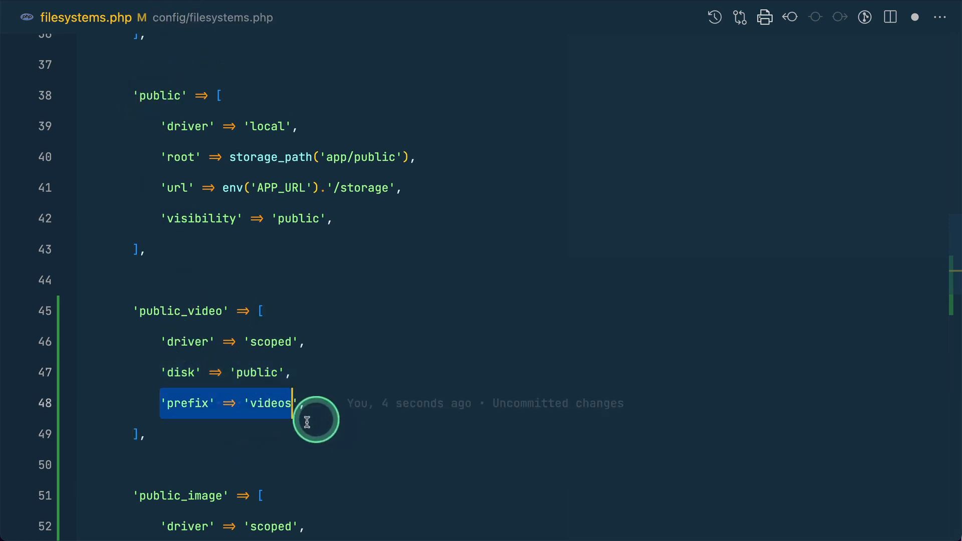
mouse_move(348, 178)
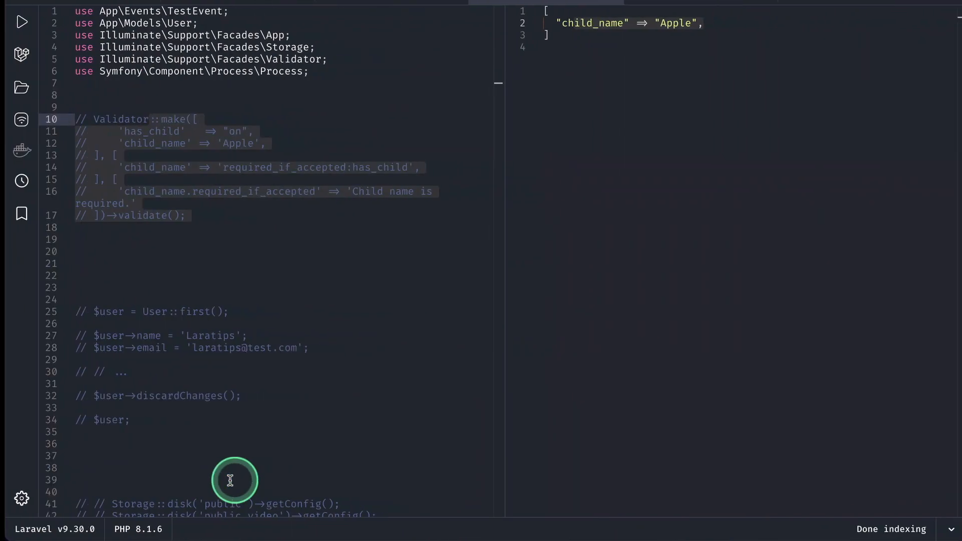
Step: Scroll through the Storage::disk snippets in the Tinkerwell scratchpad
scroll("down", 3)
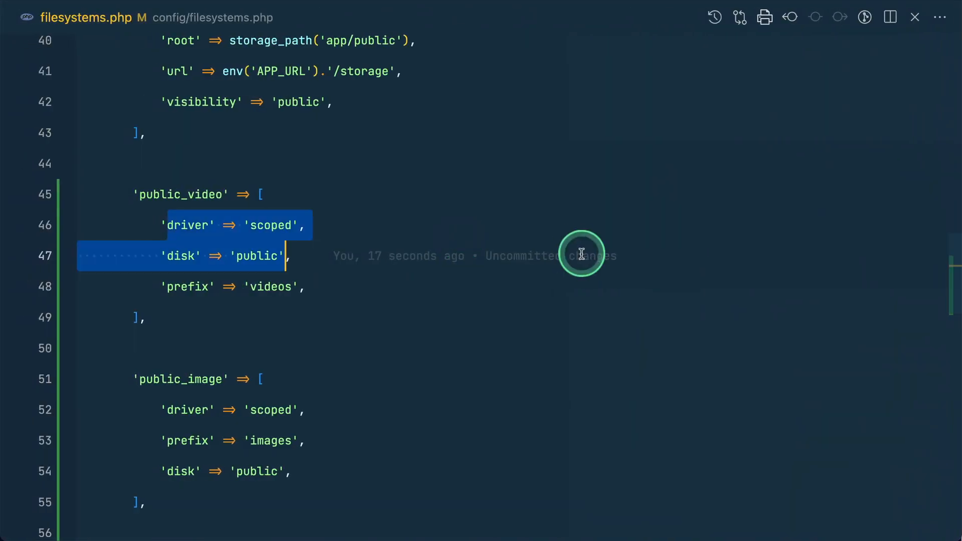
Step: Expand storage/app/public in the Explorer and view default.txt in public, videos and images
left_click(918, 24)
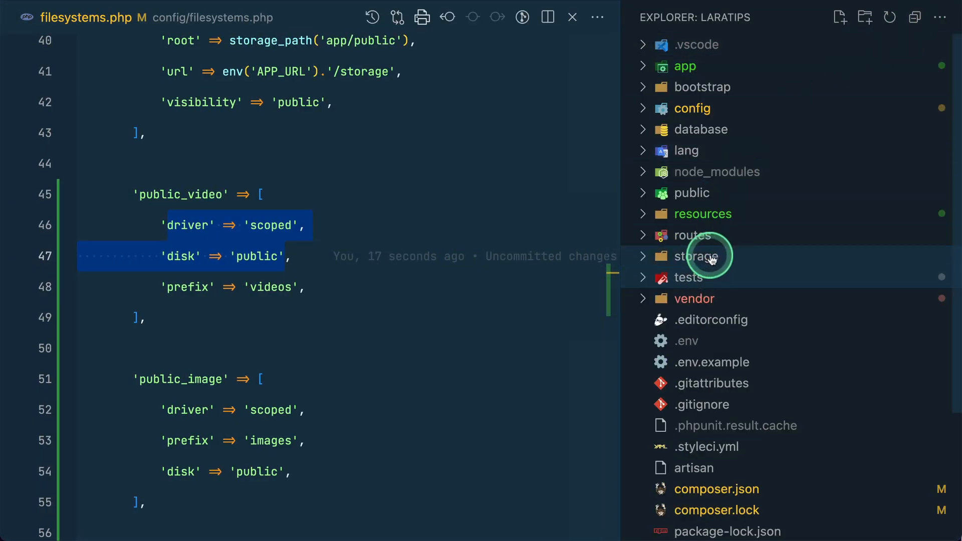
left_click(699, 255)
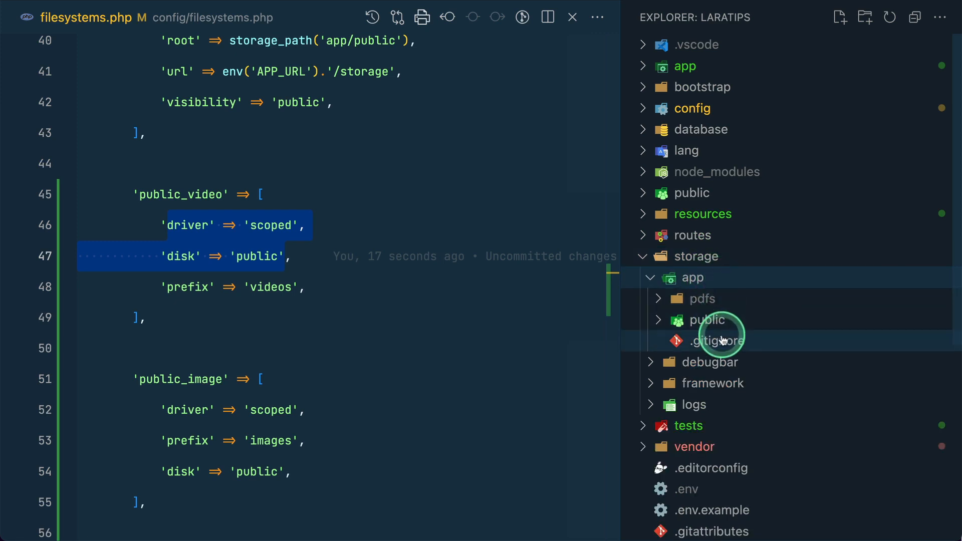
left_click(709, 319)
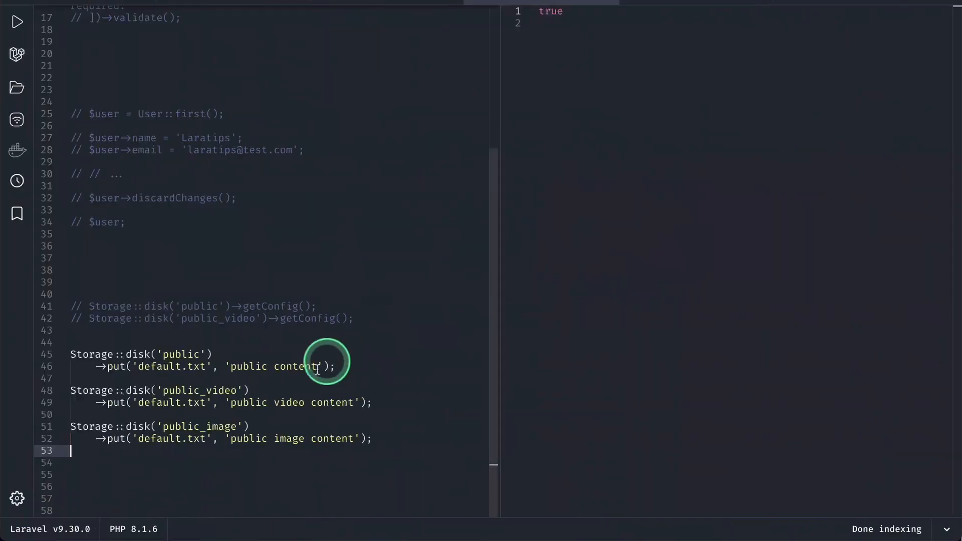
left_click(726, 212)
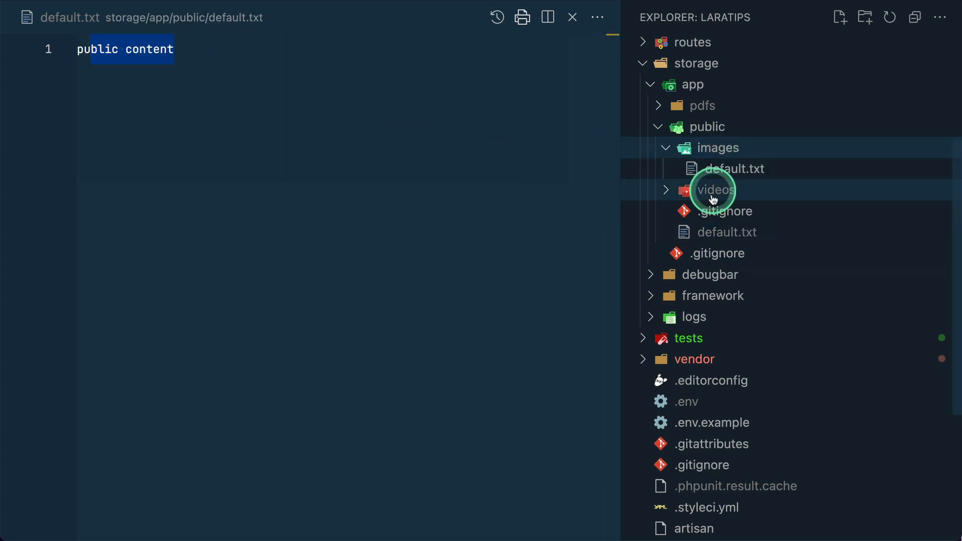
left_click(714, 189)
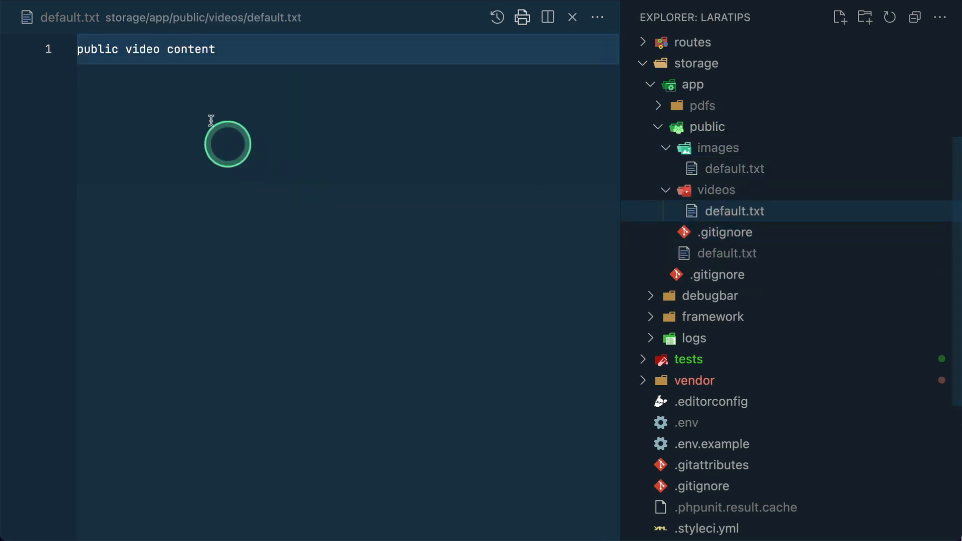
left_click(734, 168)
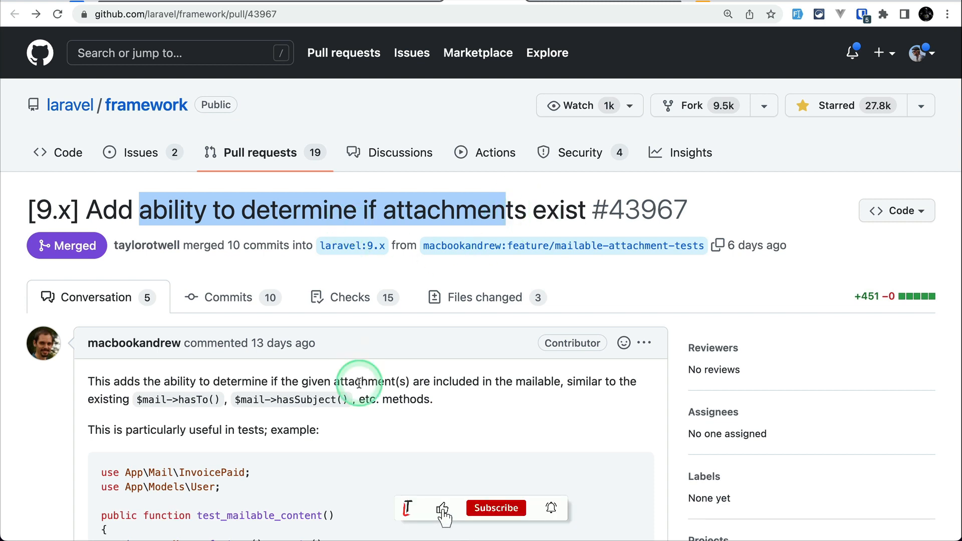
Step: Read PR #43967's example tests and highlight the hasAttachment call
scroll("down", 3)
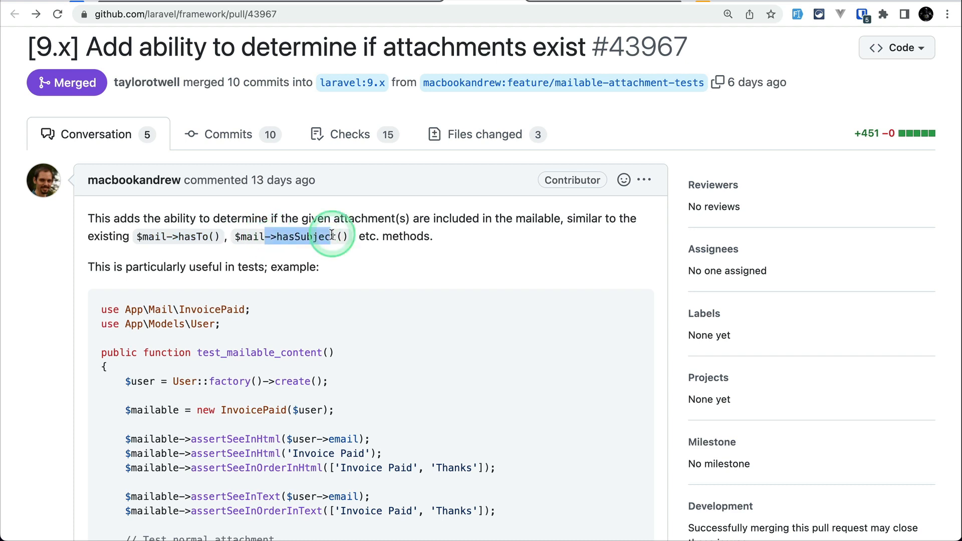
scroll("down", 3)
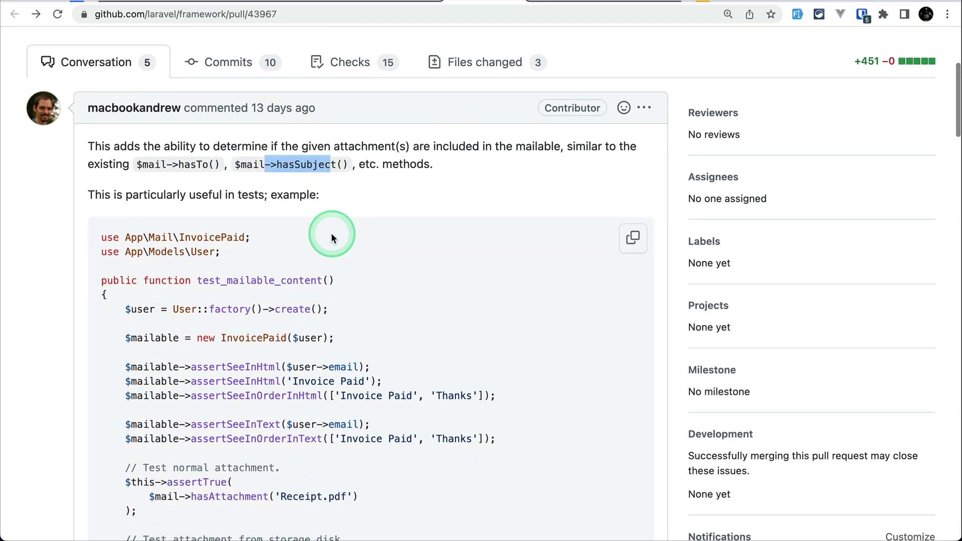
scroll("down", 3)
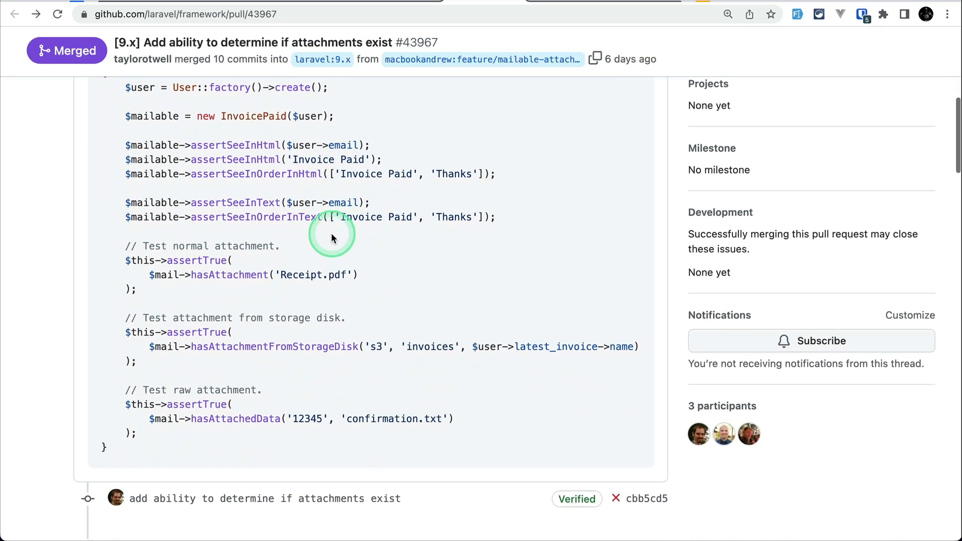
scroll("down", 3)
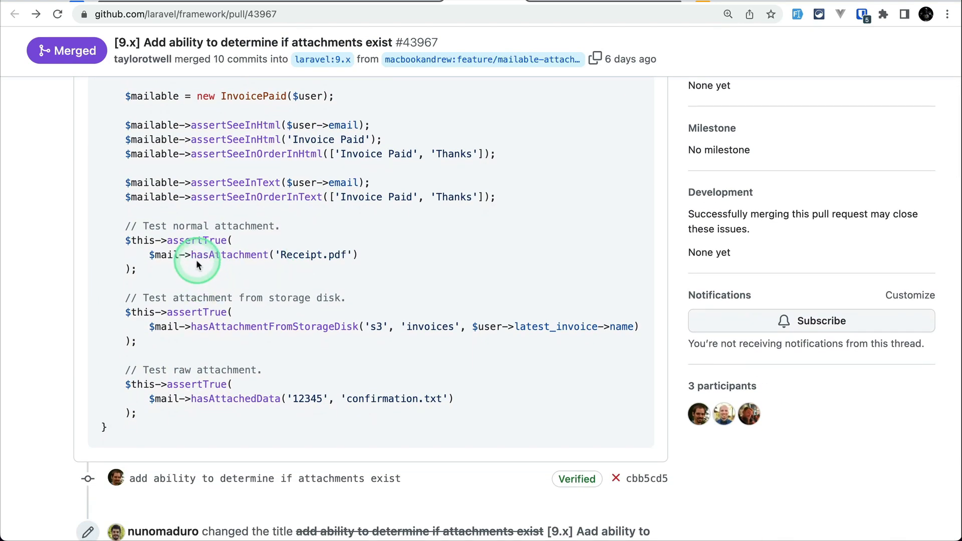
double_click(230, 254)
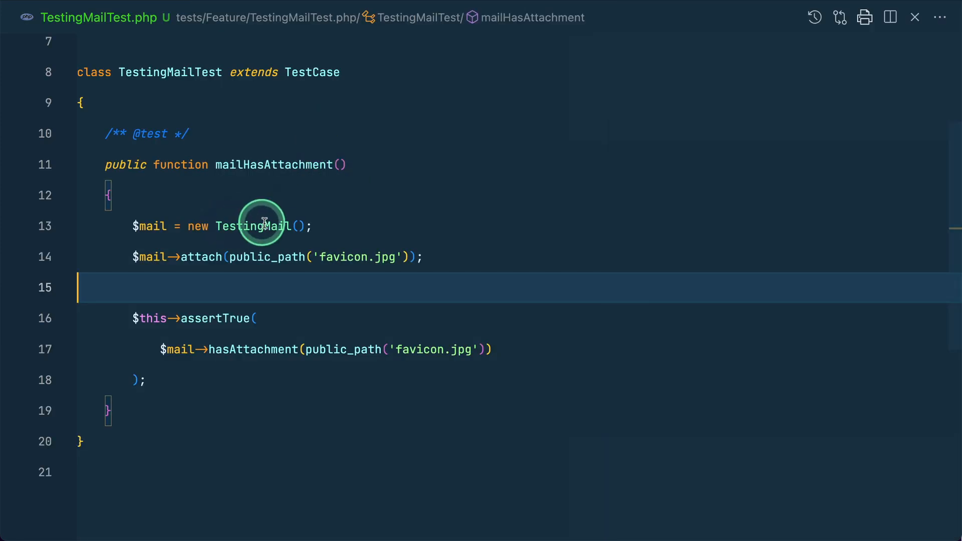
mouse_move(323, 225)
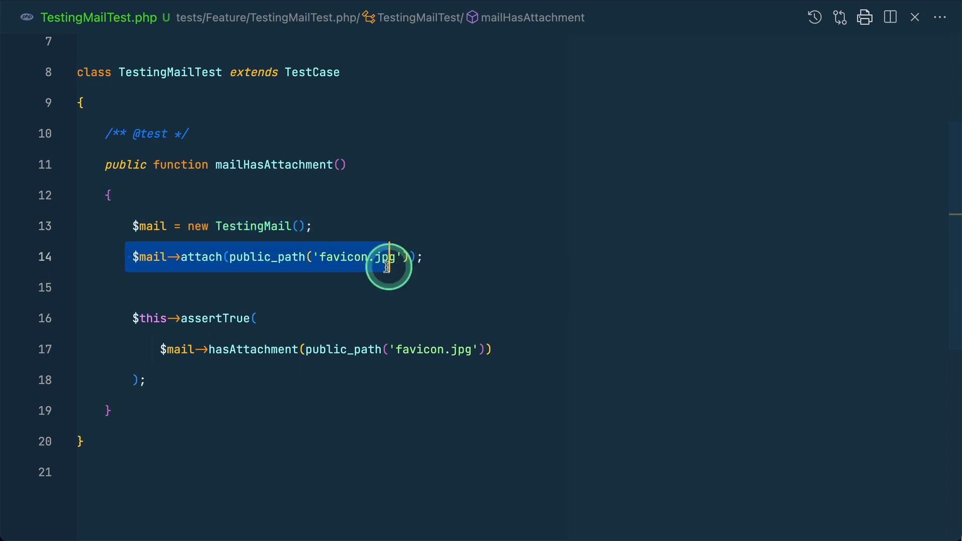
mouse_move(246, 257)
type(">ph")
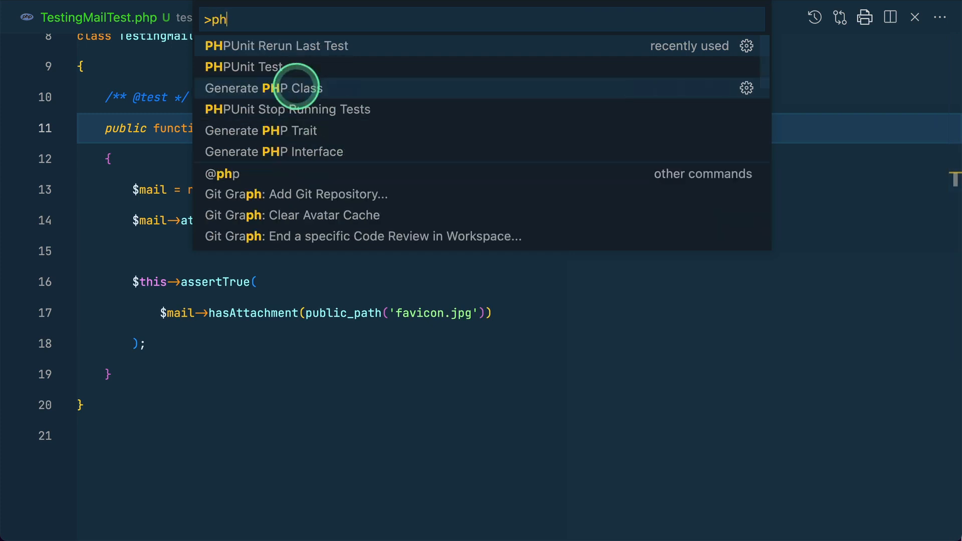
Step: Run the PHPUnit test asserting hasAttachment for public_path('favicon.jpeg')
left_click(245, 67)
type("e")
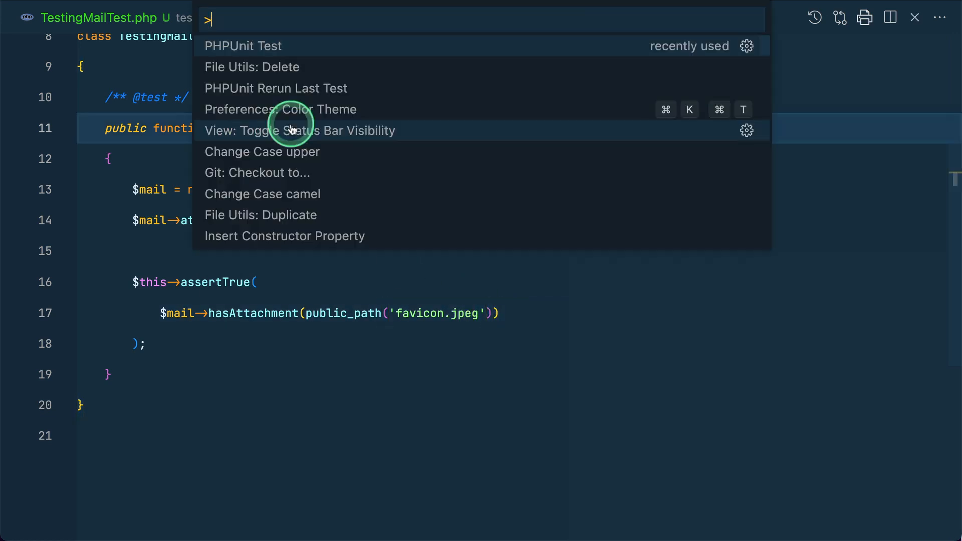
left_click(242, 45)
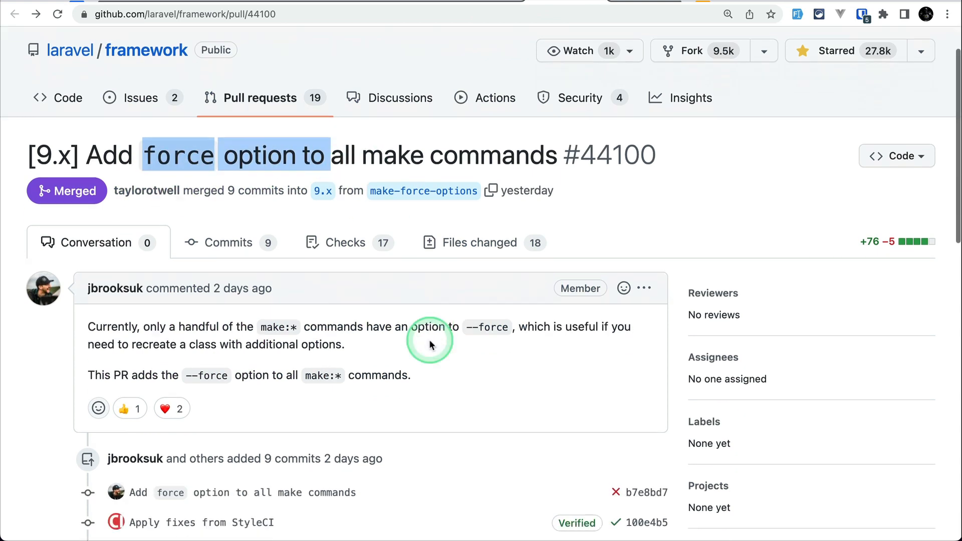
Step: Read PR #44100's description of the force option for all make commands
scroll("down", 3)
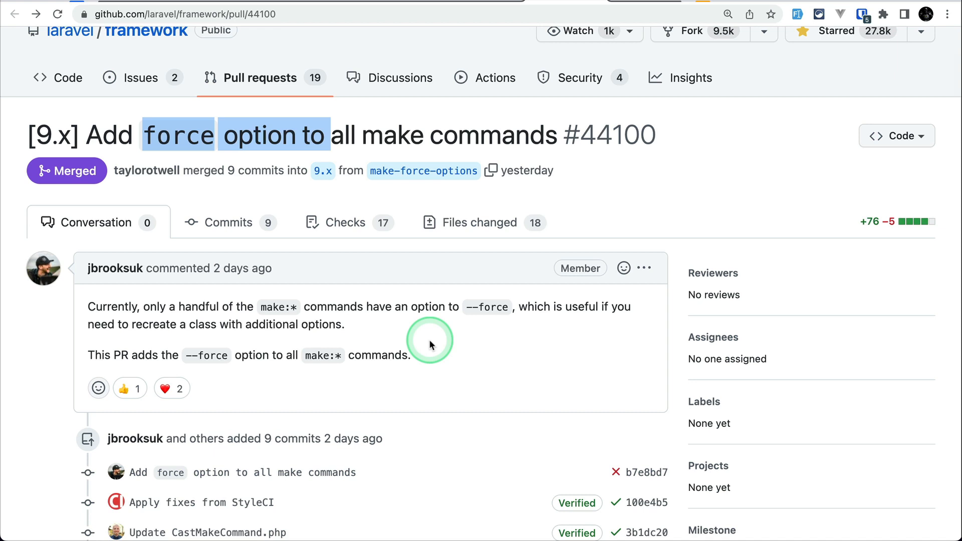